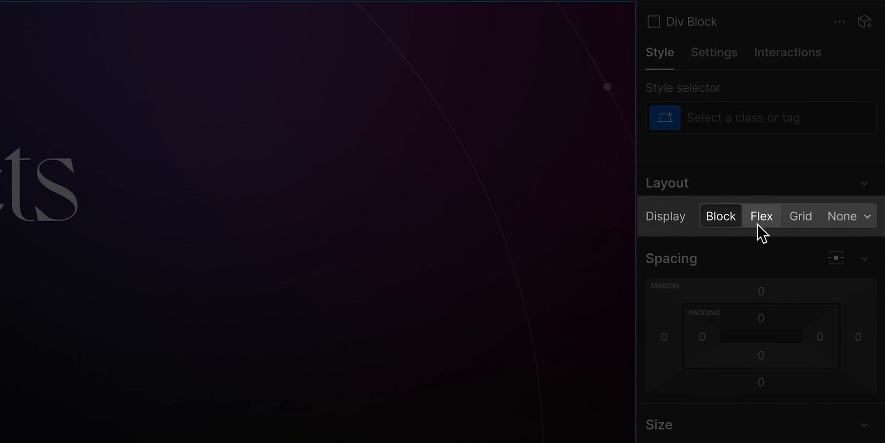
Step: Select the empty container under the navbar and check the paragraph and button display settings
{"action": "left_click", "coordinate": [868, 217]}
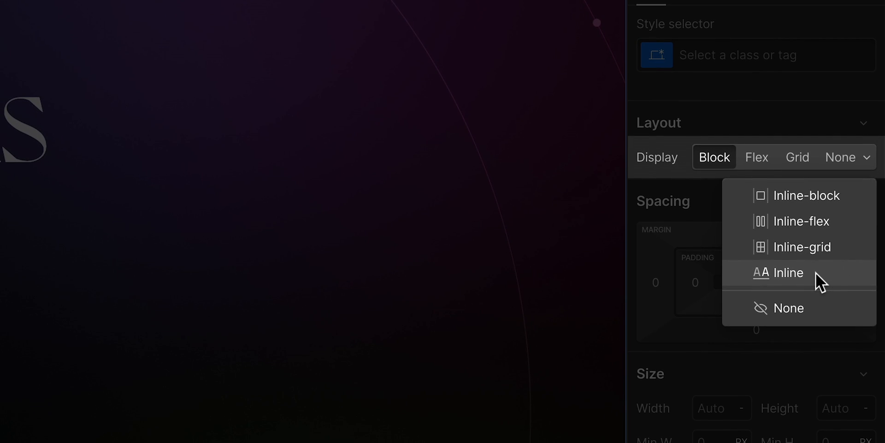
{"action": "left_click", "coordinate": [789, 272]}
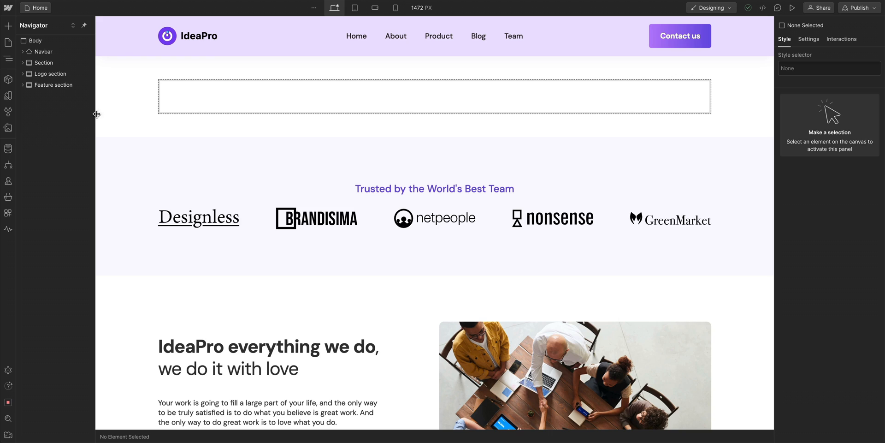
{"action": "left_click", "coordinate": [434, 96]}
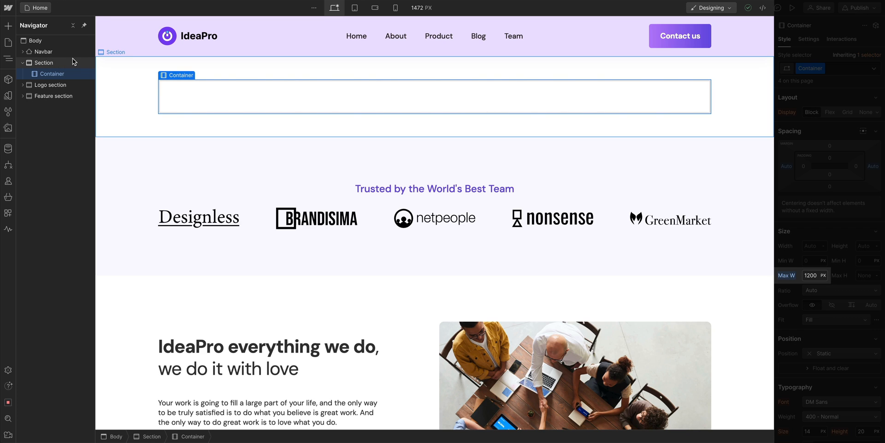
{"action": "left_click", "coordinate": [8, 26]}
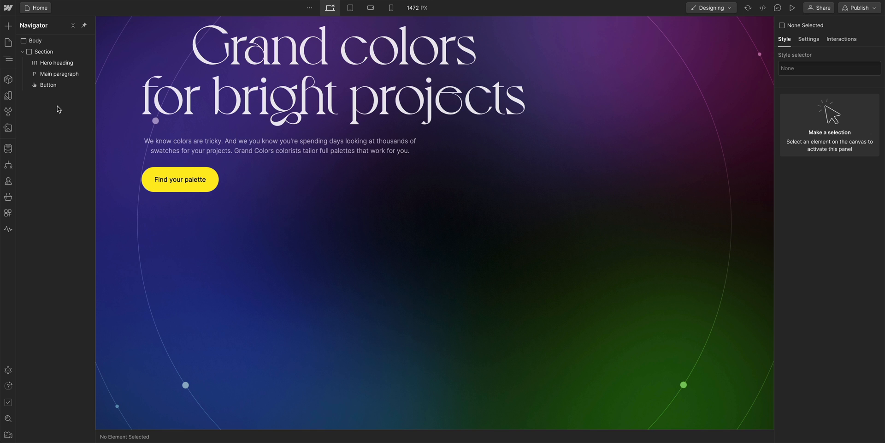
{"action": "mouse_move", "coordinate": [57, 62]}
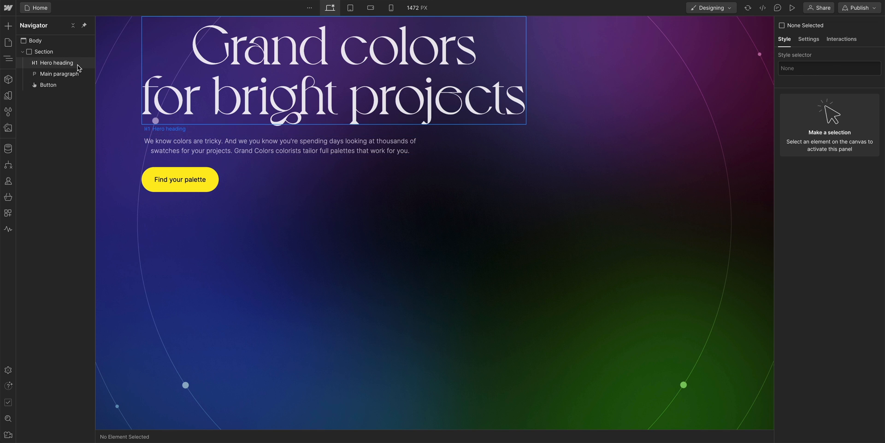
{"action": "left_click", "coordinate": [59, 73]}
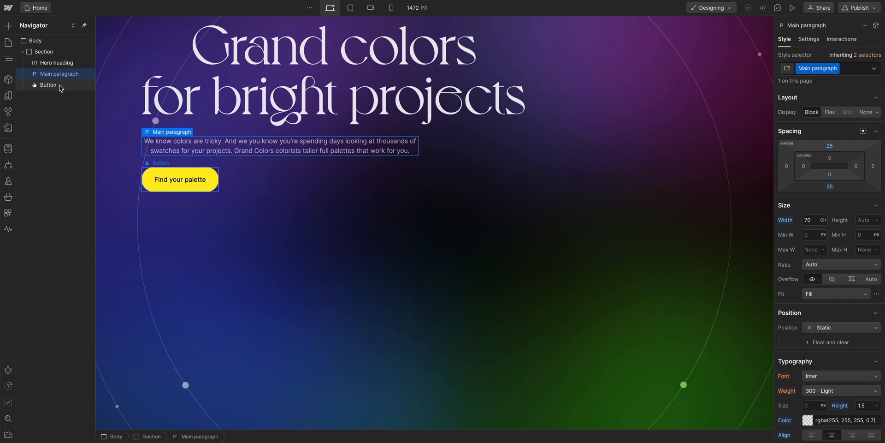
{"action": "left_click", "coordinate": [48, 84]}
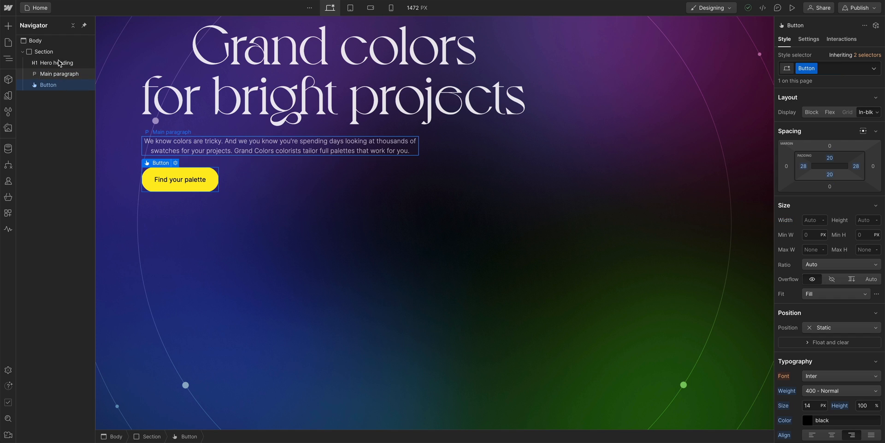
Step: Give the hero section a vertical flex layout aligned centre on X and Y
{"action": "left_click", "coordinate": [43, 51]}
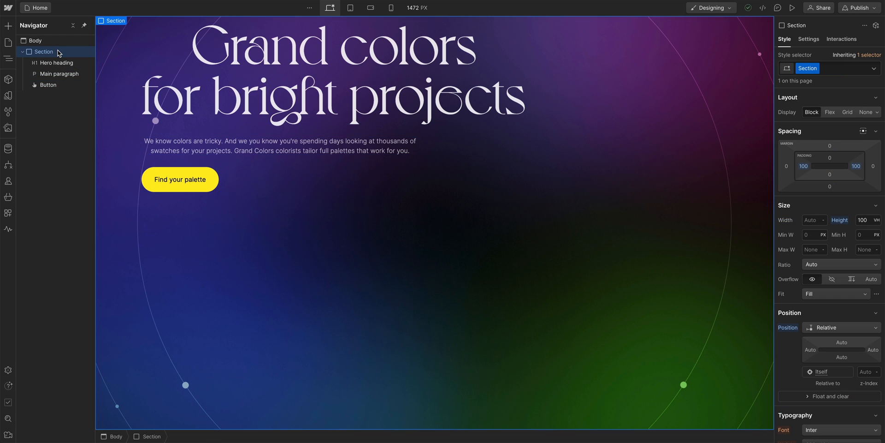
{"action": "mouse_move", "coordinate": [651, 108]}
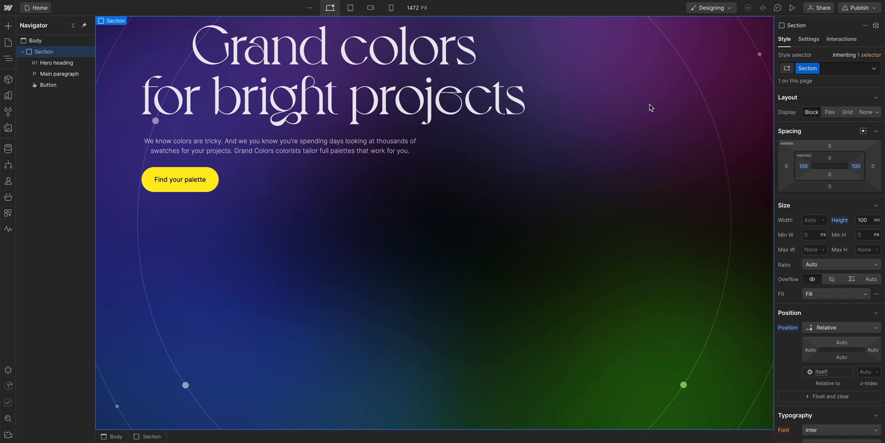
{"action": "left_click", "coordinate": [830, 112]}
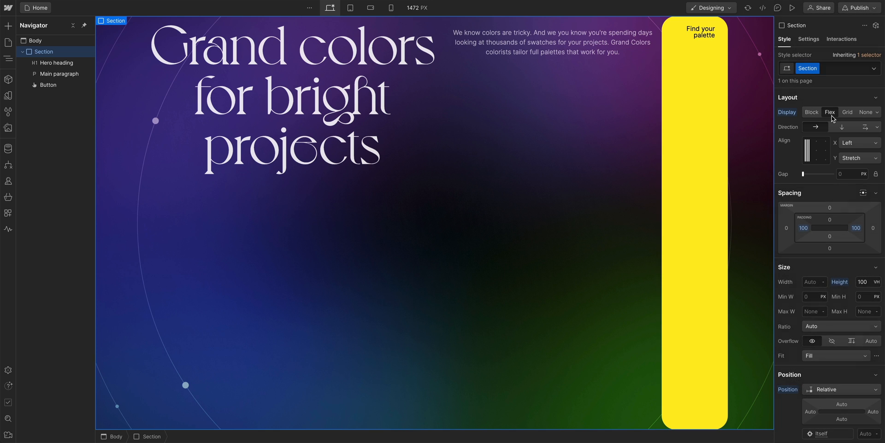
{"action": "left_click", "coordinate": [841, 126]}
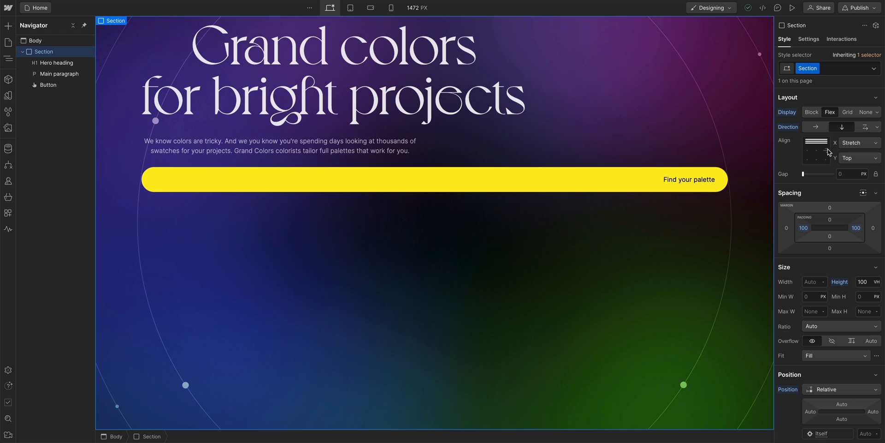
{"action": "left_click", "coordinate": [825, 152]}
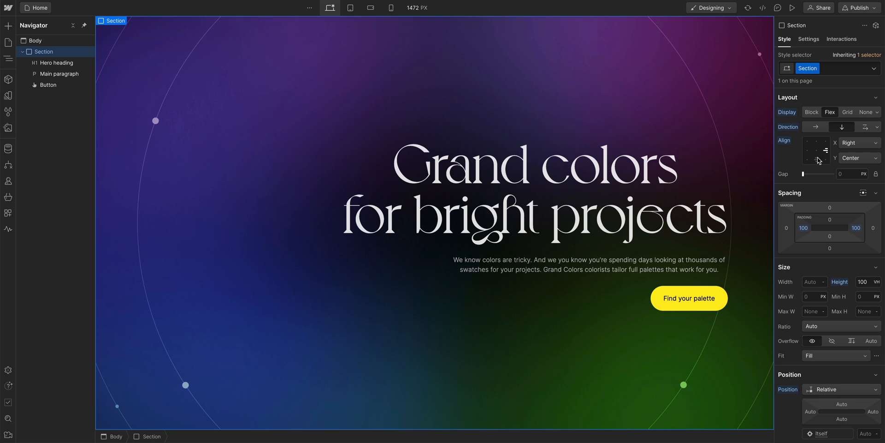
{"action": "left_click", "coordinate": [817, 154]}
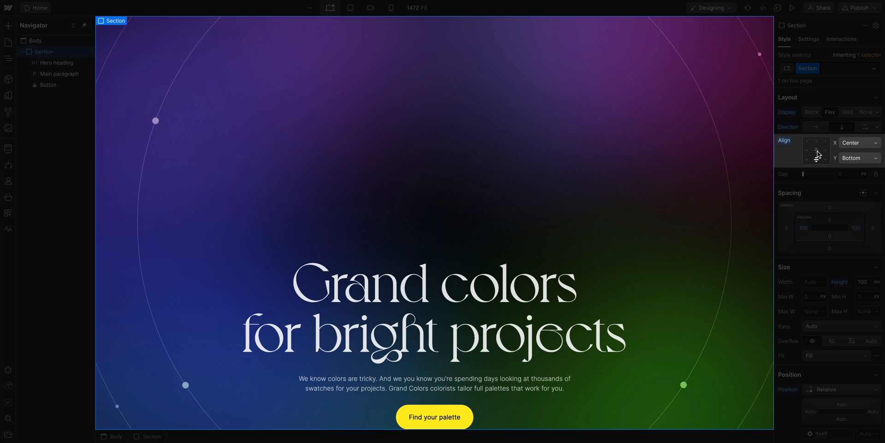
{"action": "left_click", "coordinate": [817, 154]}
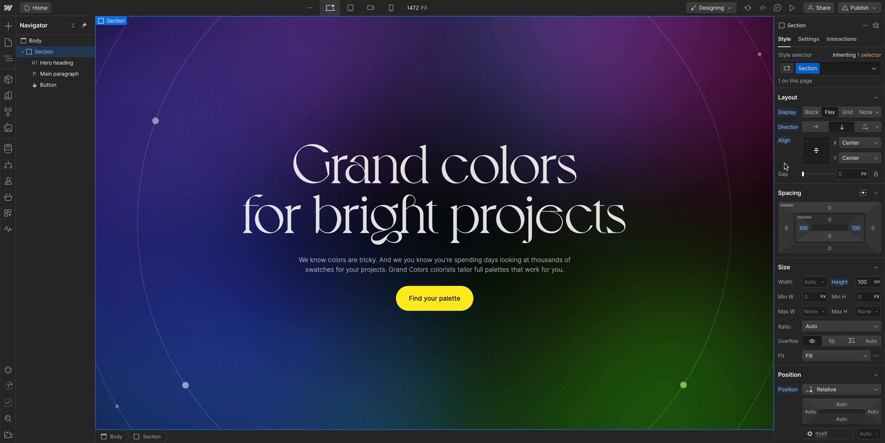
{"action": "left_click", "coordinate": [434, 298]}
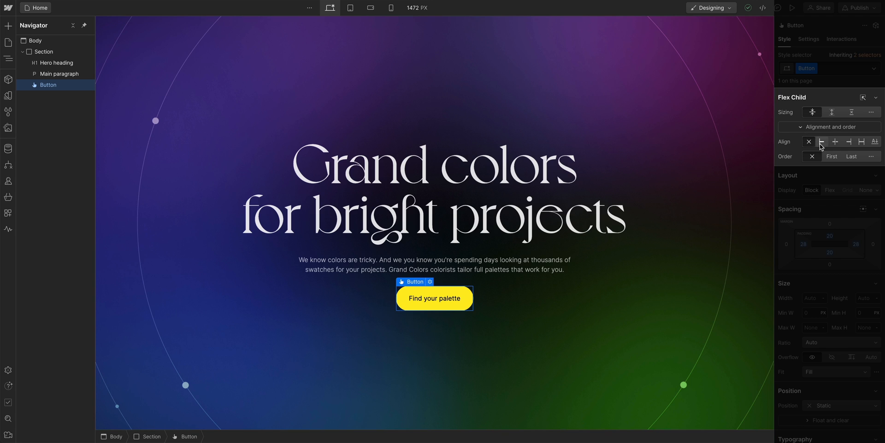
{"action": "left_click", "coordinate": [822, 142]}
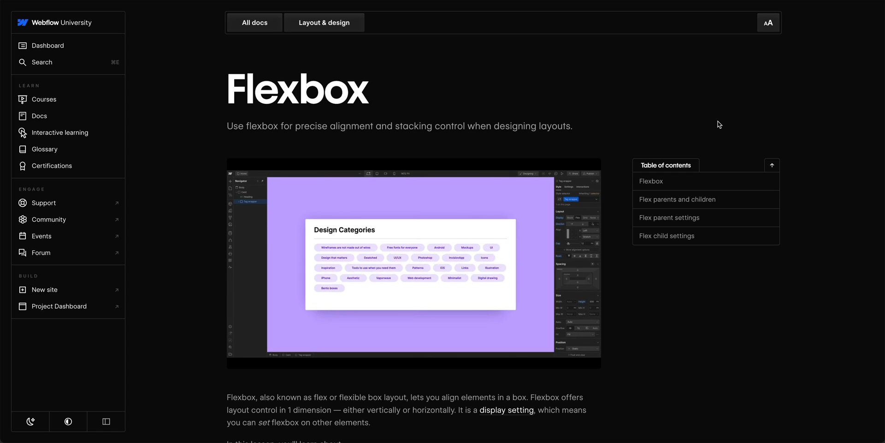
{"action": "mouse_move", "coordinate": [711, 201]}
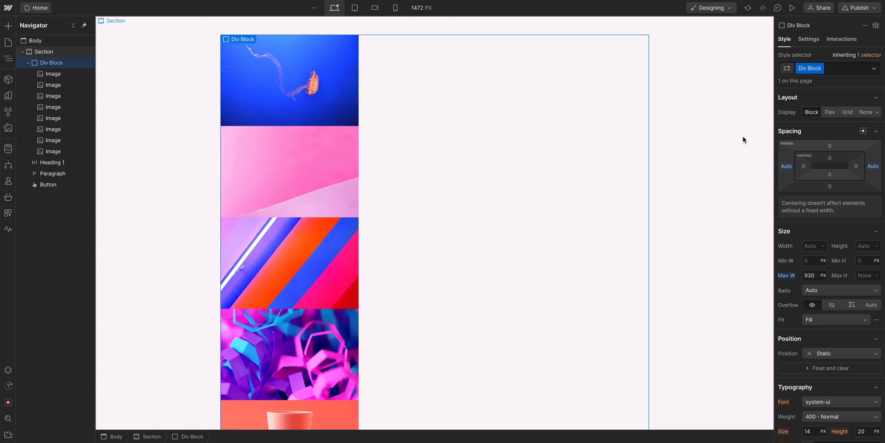
{"action": "mouse_move", "coordinate": [847, 111]}
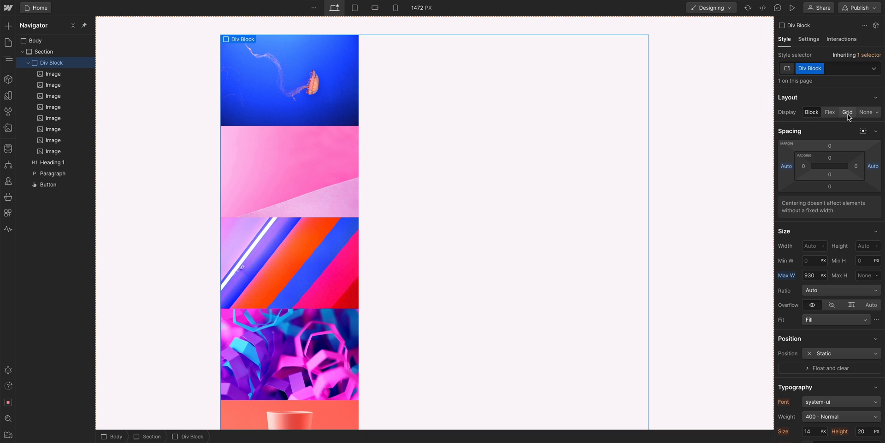
Step: Set the div block's display to Grid and raise Columns from 2 to 3
{"action": "left_click", "coordinate": [846, 112]}
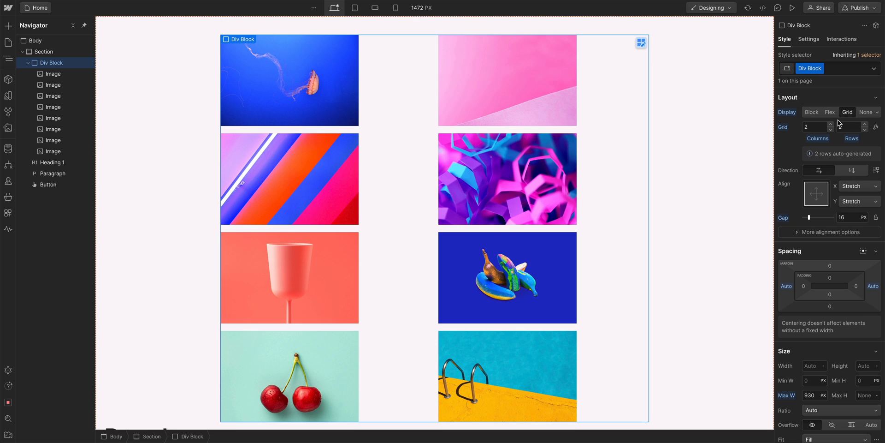
{"action": "left_click", "coordinate": [831, 124]}
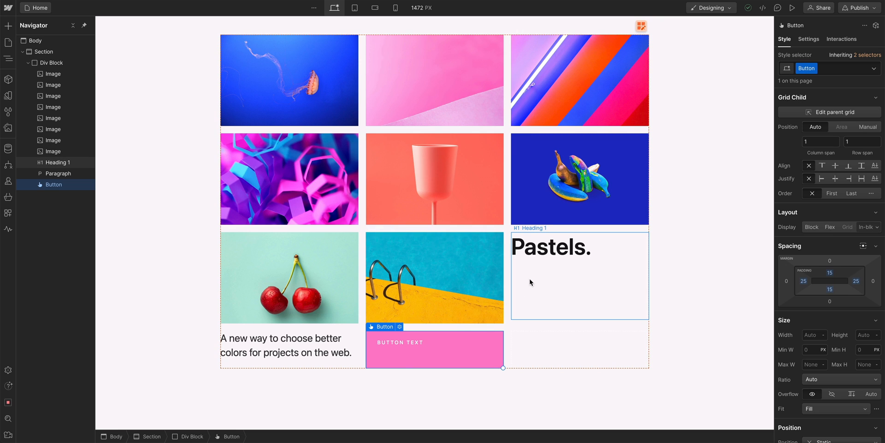
Step: Wrap the Pastels heading, paragraph and button in a new div block inside the image grid
{"action": "left_click", "coordinate": [551, 247]}
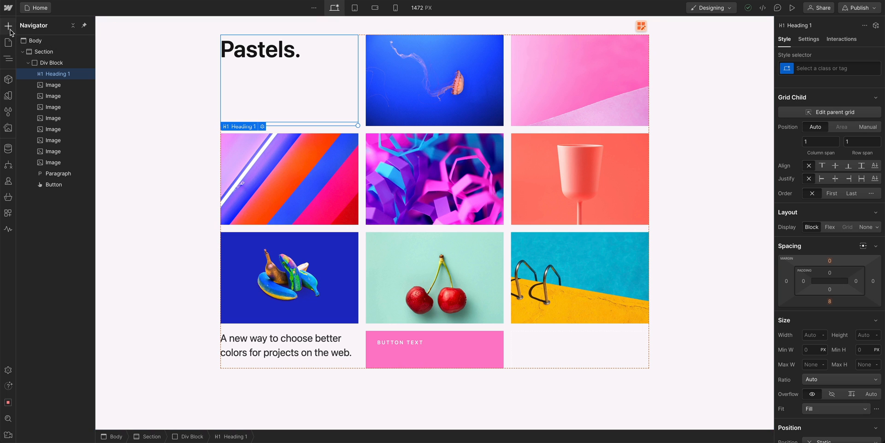
{"action": "left_click", "coordinate": [8, 26]}
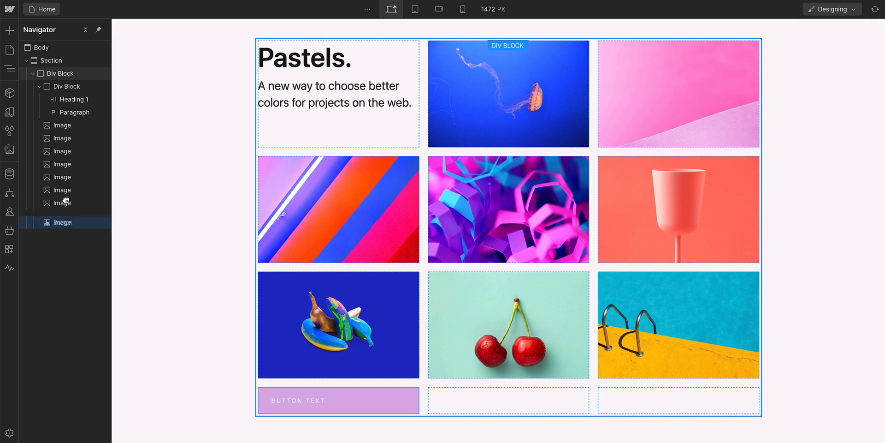
{"action": "left_click", "coordinate": [69, 125]}
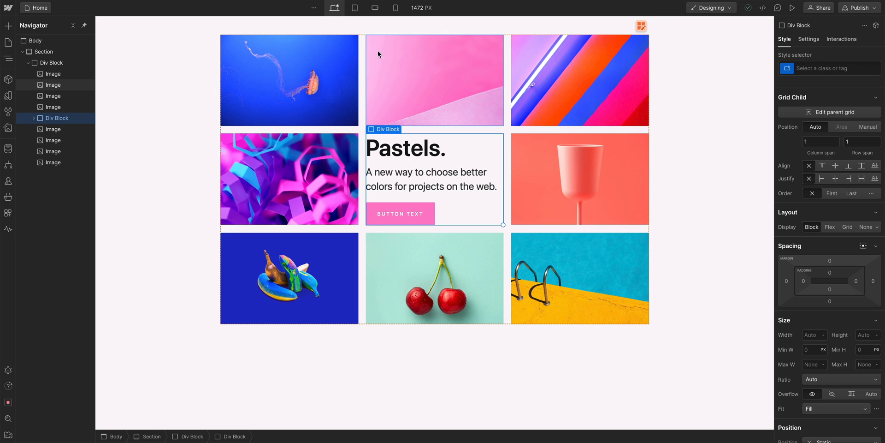
{"action": "left_click", "coordinate": [355, 8]}
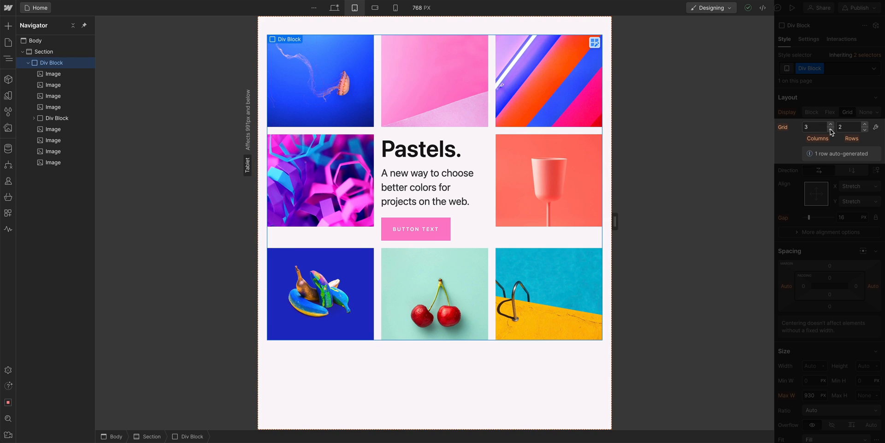
Step: Try several column counts, then settle the tablet image grid on two columns
{"action": "left_click", "coordinate": [823, 128]}
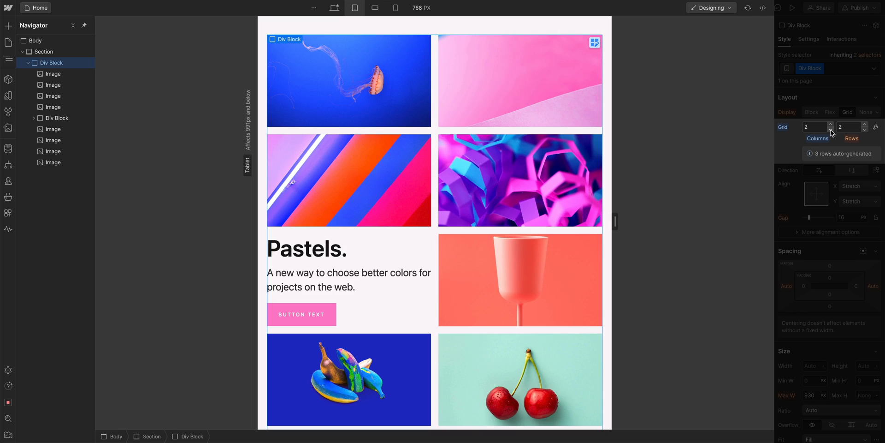
{"action": "left_click", "coordinate": [830, 124]}
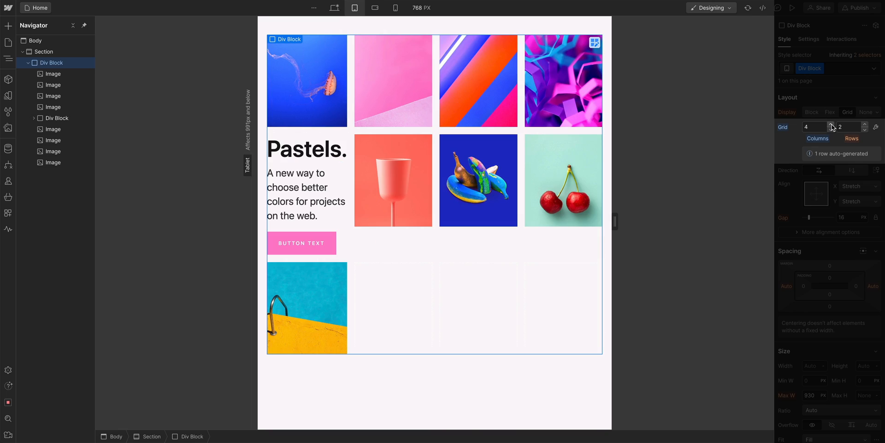
{"action": "left_click", "coordinate": [832, 129]}
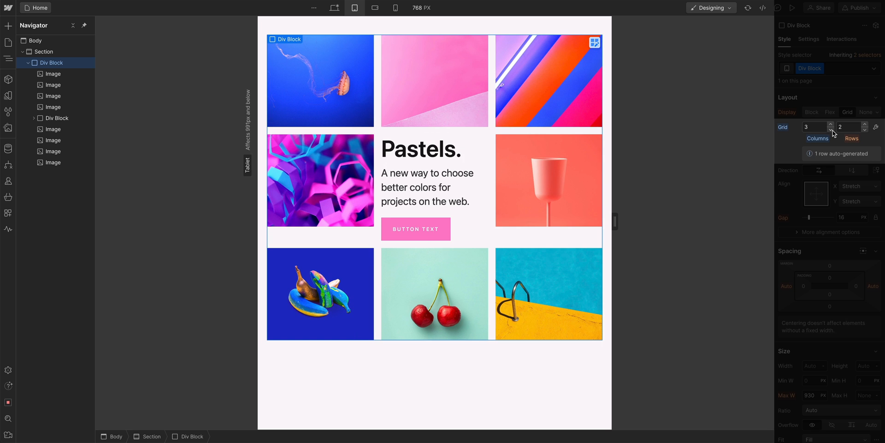
{"action": "left_click", "coordinate": [831, 129]}
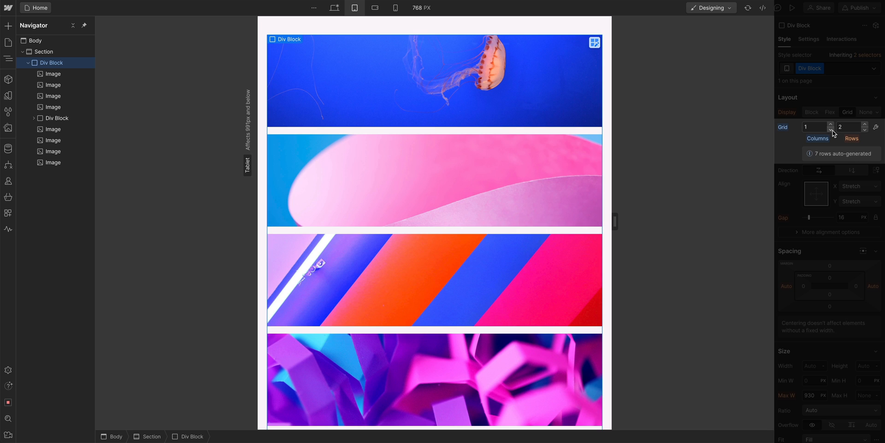
{"action": "left_click", "coordinate": [830, 125]}
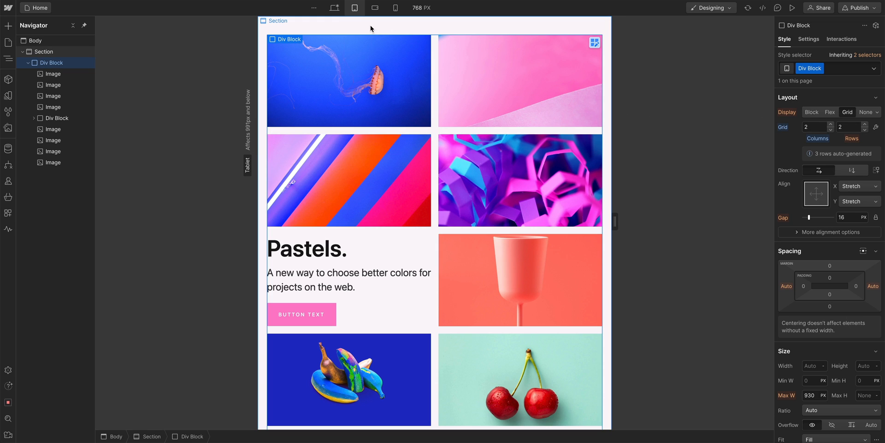
{"action": "left_click", "coordinate": [334, 7]}
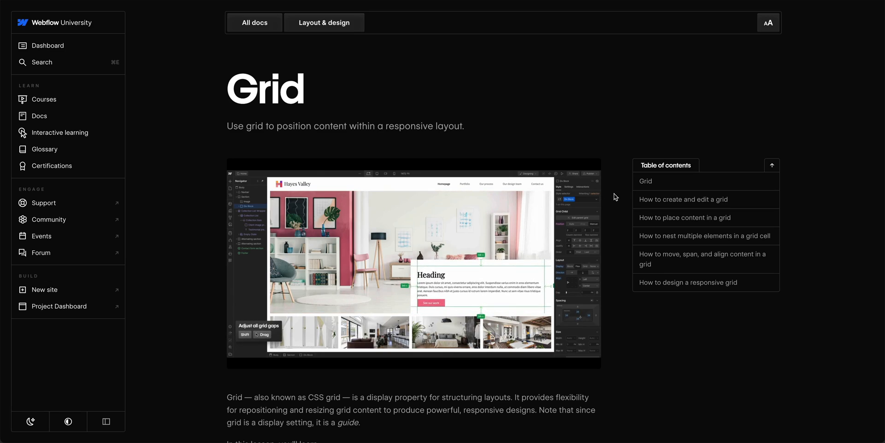
Step: Scroll the Grid lesson down to 'How to create and edit a grid'
{"action": "scroll", "scroll_direction": "down", "scroll_amount": 3}
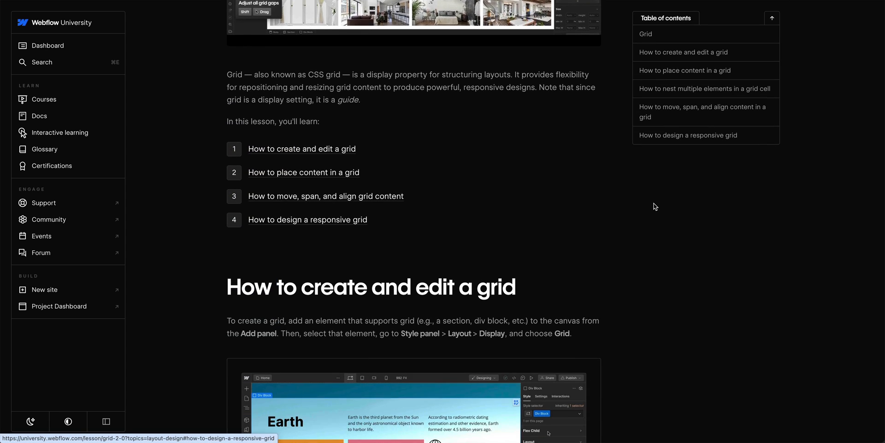
{"action": "scroll", "scroll_direction": "down", "scroll_amount": 3}
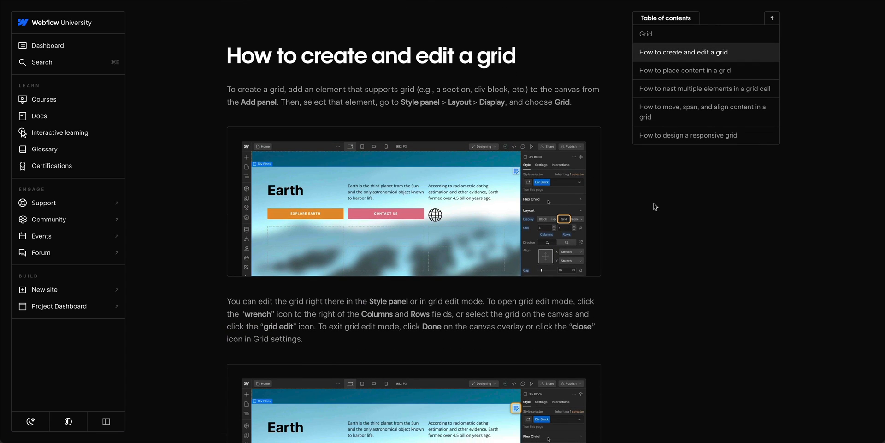
{"action": "scroll", "scroll_direction": "down", "scroll_amount": 3}
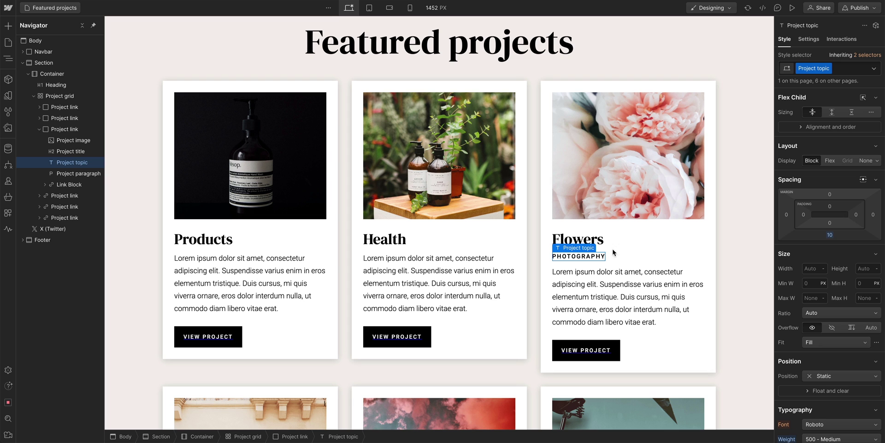
{"action": "mouse_move", "coordinate": [868, 161]}
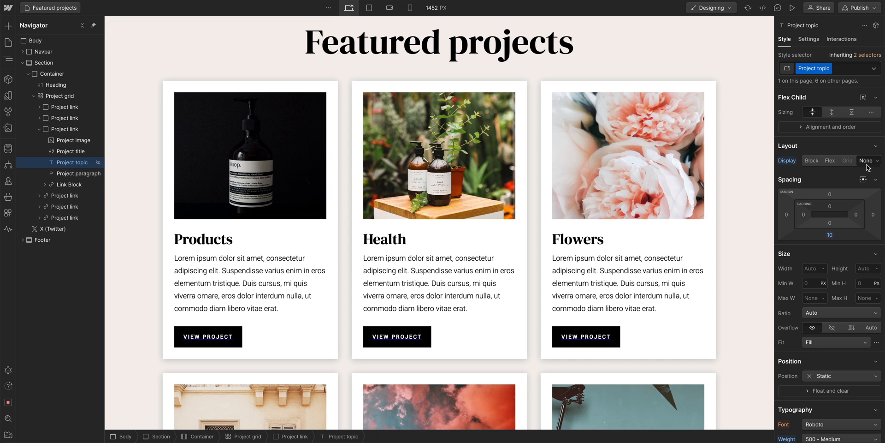
Step: Set the Flowers card's Photography topic label to Display: None
{"action": "left_click", "coordinate": [627, 155]}
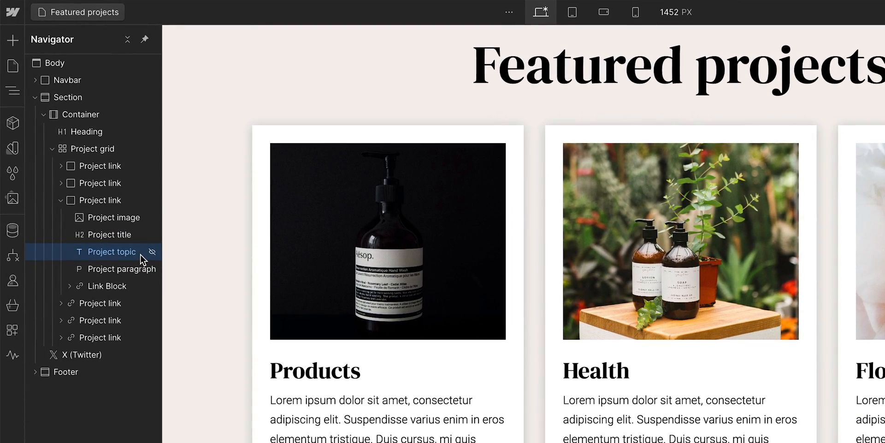
{"action": "mouse_move", "coordinate": [154, 252]}
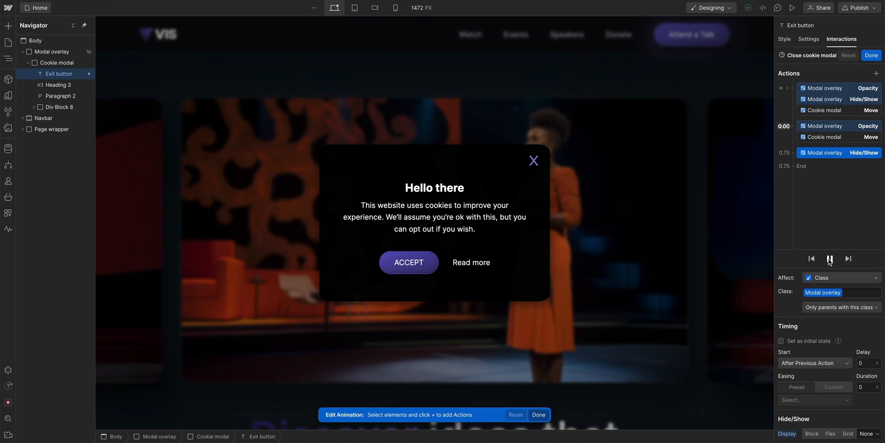
Step: Preview the Close cookie modal animation, then switch the card's display to None
{"action": "left_click", "coordinate": [830, 259]}
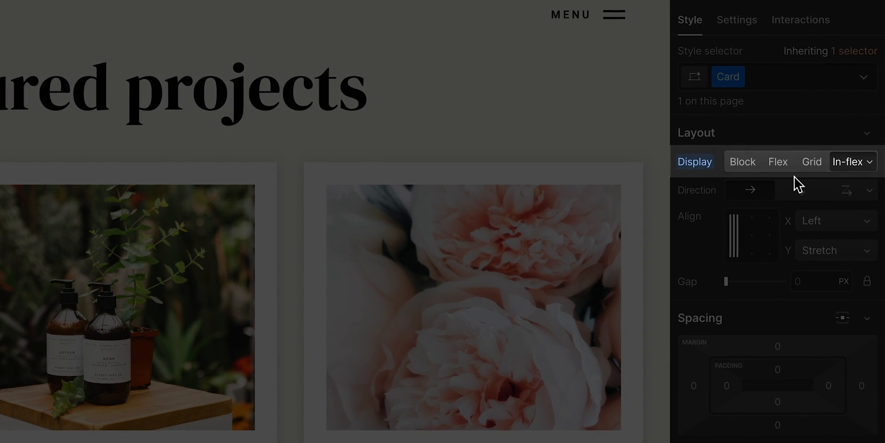
{"action": "left_click", "coordinate": [849, 162]}
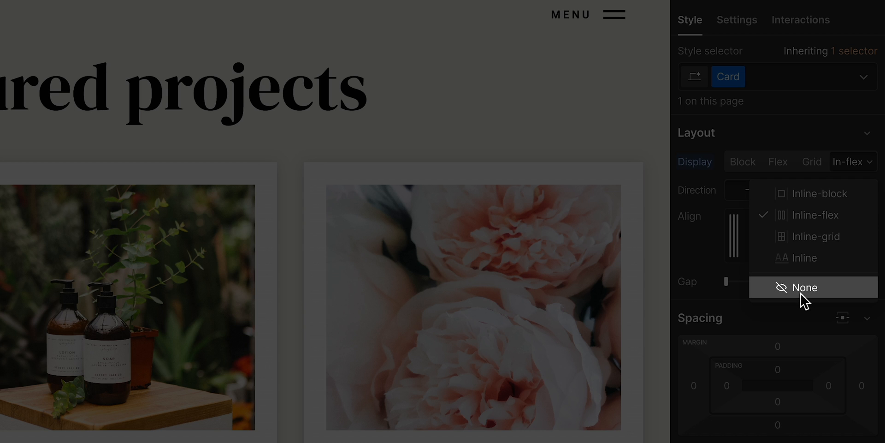
{"action": "left_click", "coordinate": [804, 286]}
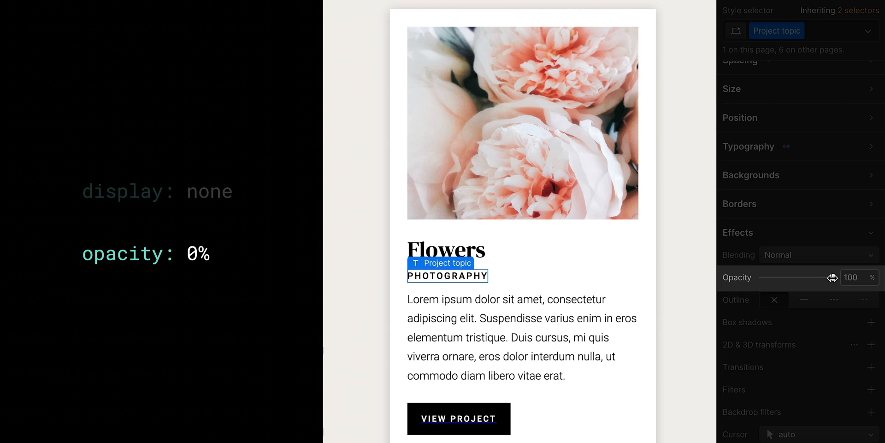
Step: Fade the Photography label with the opacity slider, then right-click the published Flowers image
{"action": "left_click_drag", "start_coordinate": [831, 277], "coordinate": [782, 277]}
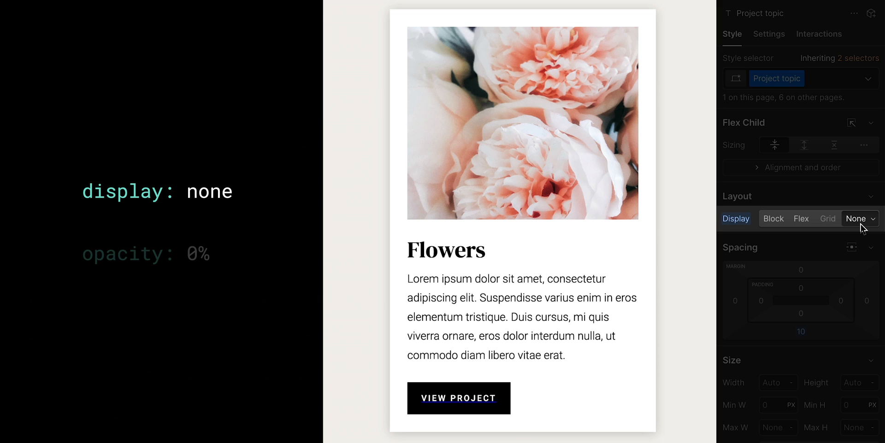
{"action": "right_click", "coordinate": [631, 173]}
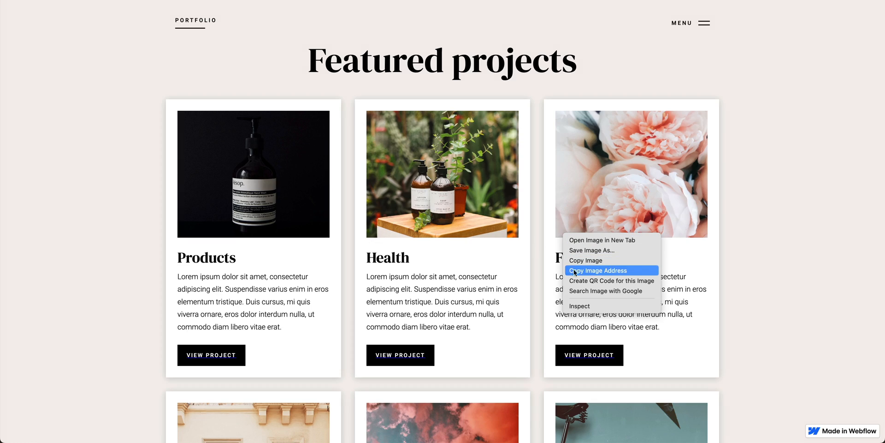
Step: Inspect the Flowers card and examine div.project-link in the Elements panel
{"action": "left_click", "coordinate": [579, 306]}
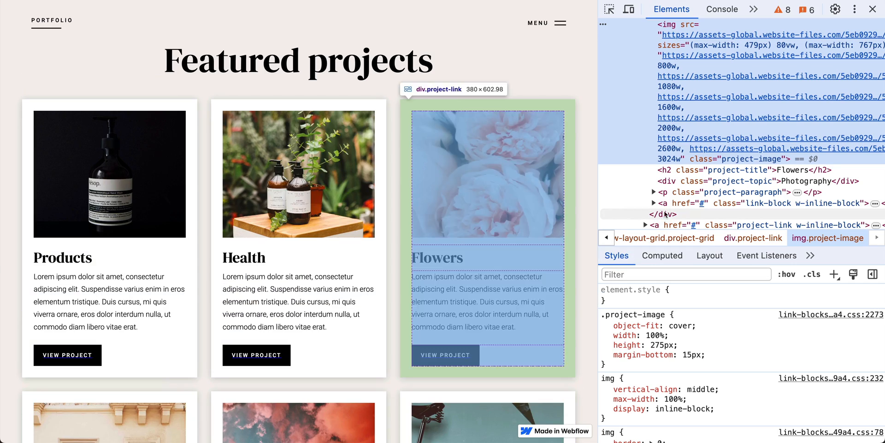
{"action": "left_click", "coordinate": [740, 181]}
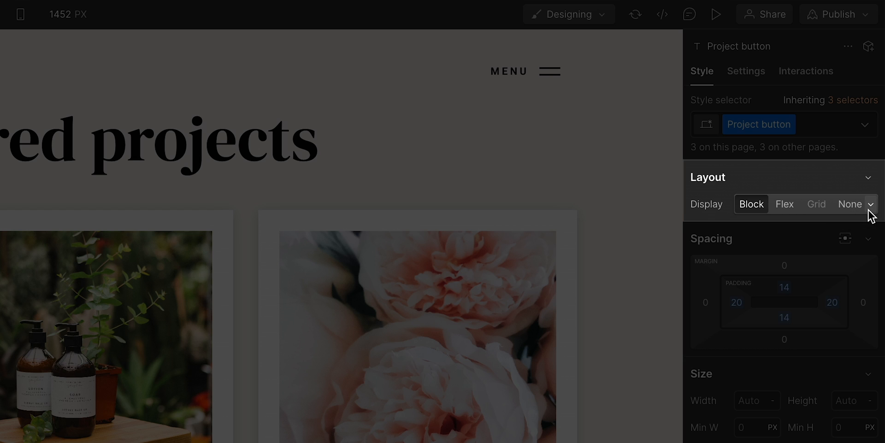
Step: Open the button's extra display choices, then type 'more, adopting sustainable' into the paragraph
{"action": "left_click", "coordinate": [871, 204]}
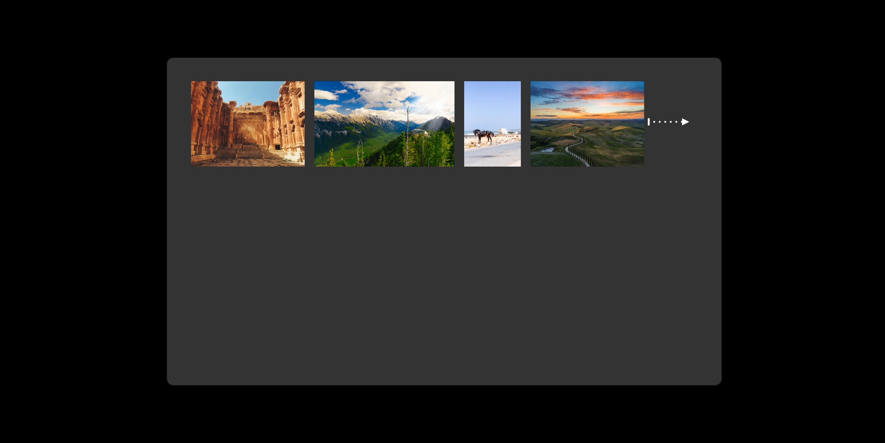
{"action": "left_click", "coordinate": [671, 121]}
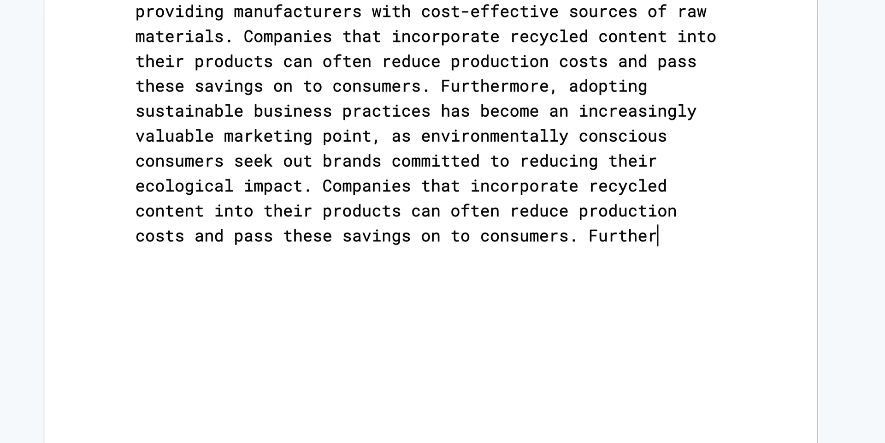
{"action": "type", "text": "more, adopting sustainable"}
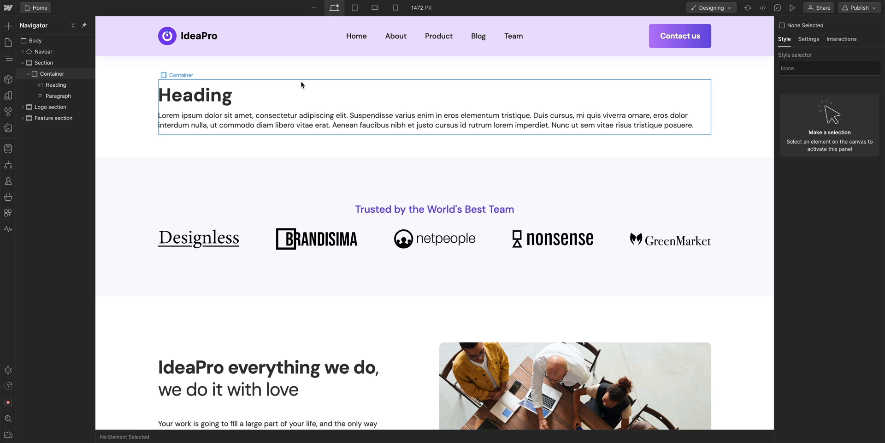
Step: Select the heading and set its display to Inline-block
{"action": "left_click", "coordinate": [195, 94]}
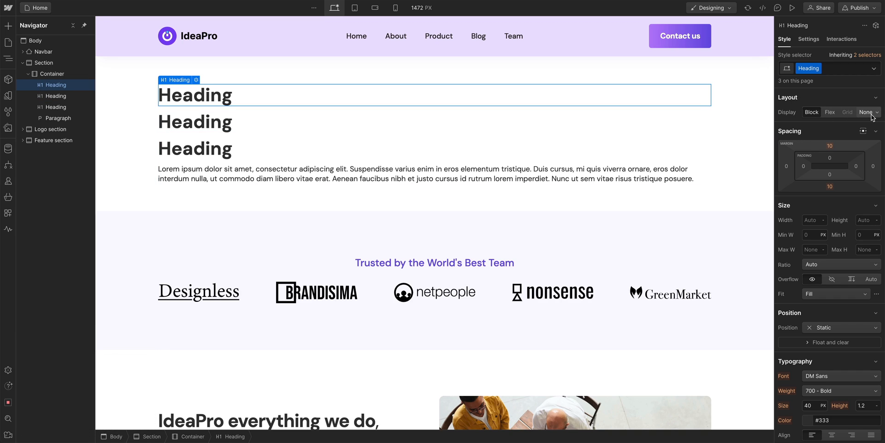
{"action": "left_click", "coordinate": [866, 112]}
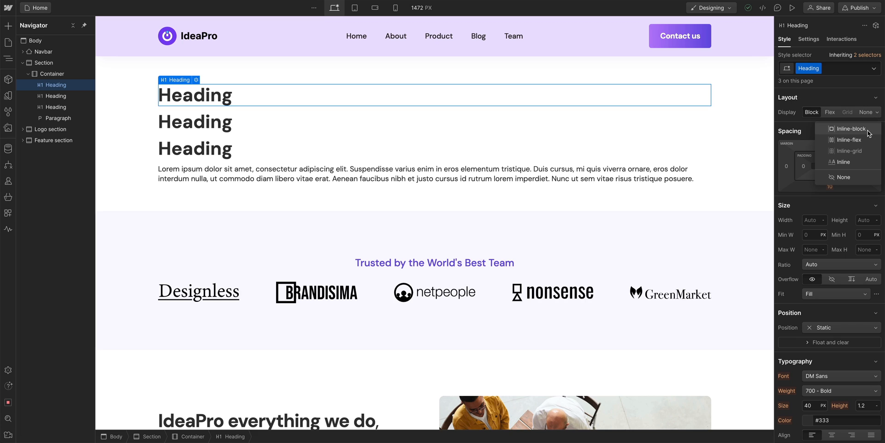
{"action": "left_click", "coordinate": [851, 129]}
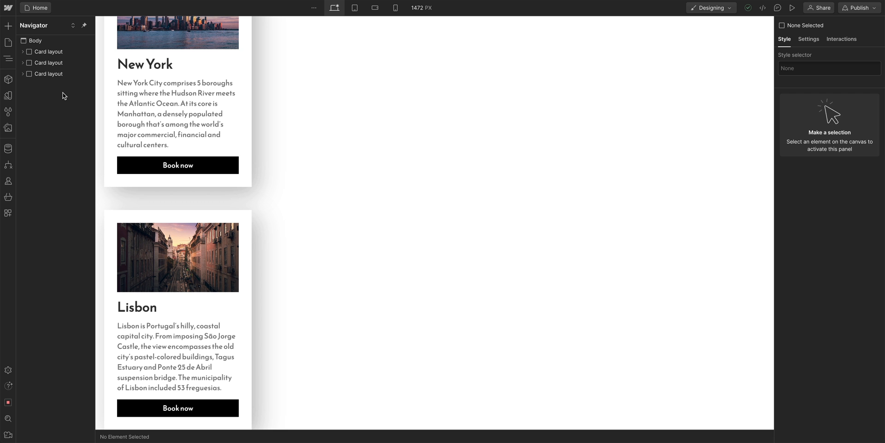
Step: Select the first Card layout in the Navigator and apply an inline display option
{"action": "left_click", "coordinate": [48, 74]}
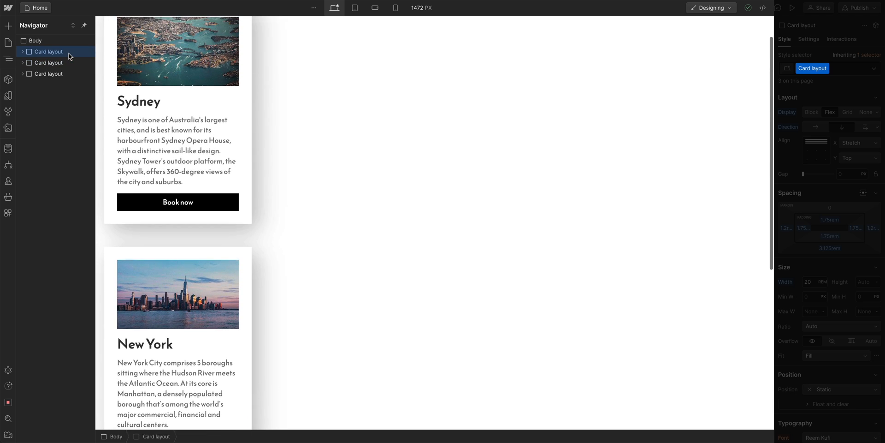
{"action": "left_click", "coordinate": [48, 52]}
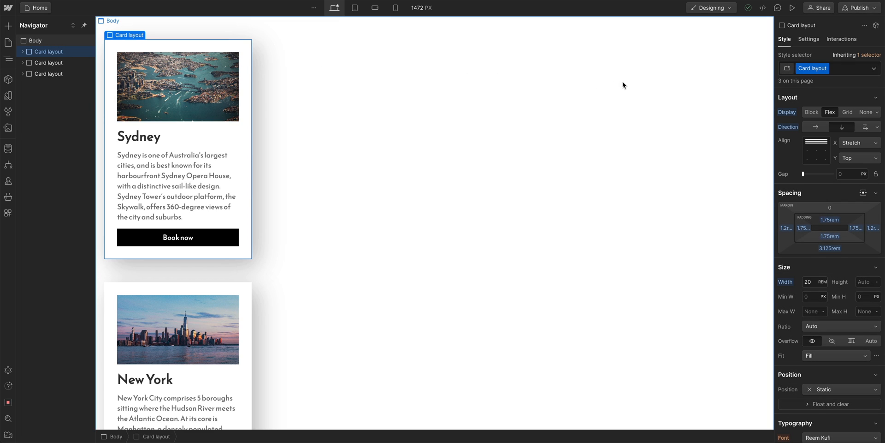
{"action": "left_click", "coordinate": [877, 111]}
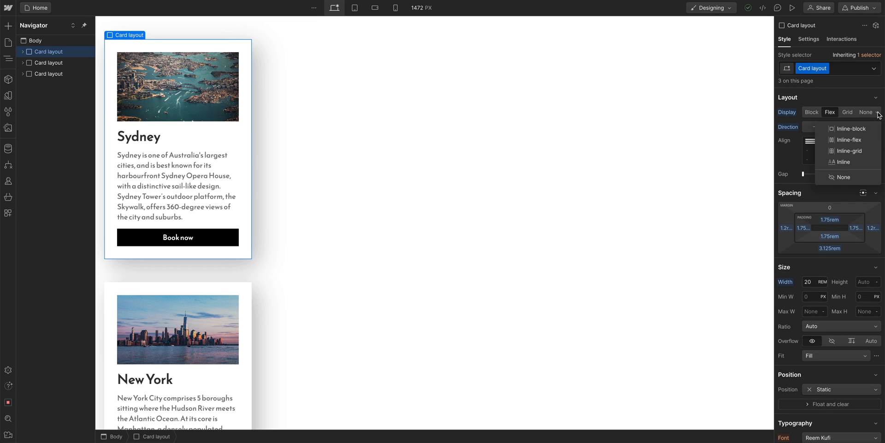
{"action": "left_click", "coordinate": [849, 140]}
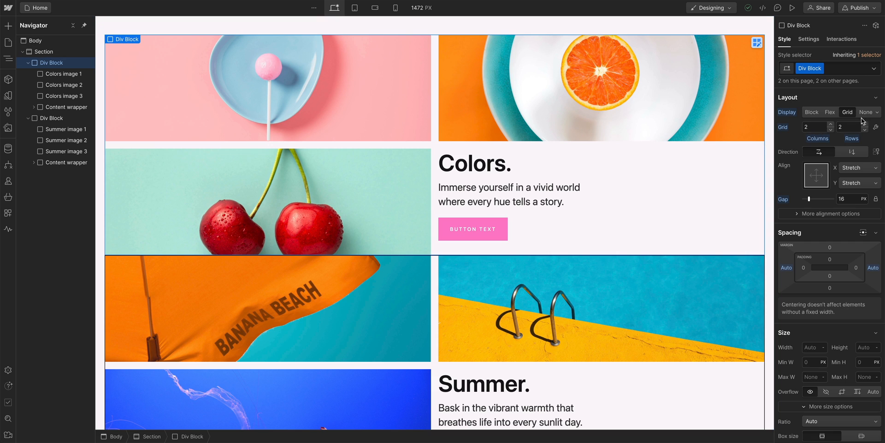
Step: Set the selected Div Block's display to Inline-grid
{"action": "left_click", "coordinate": [868, 111]}
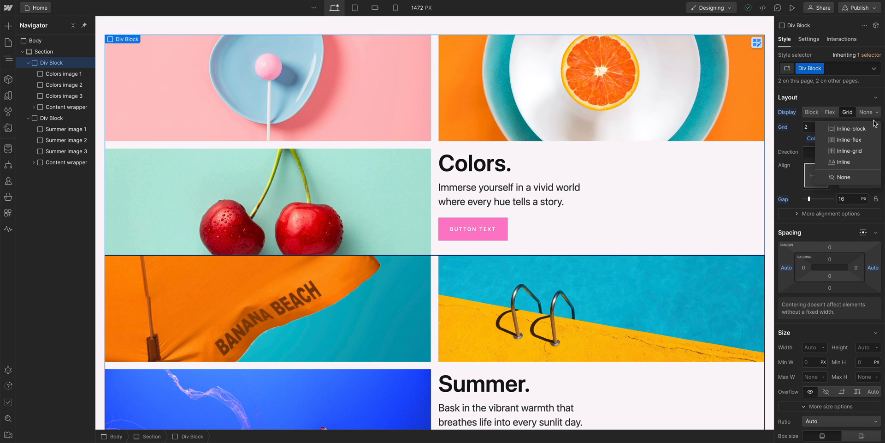
{"action": "left_click", "coordinate": [848, 151]}
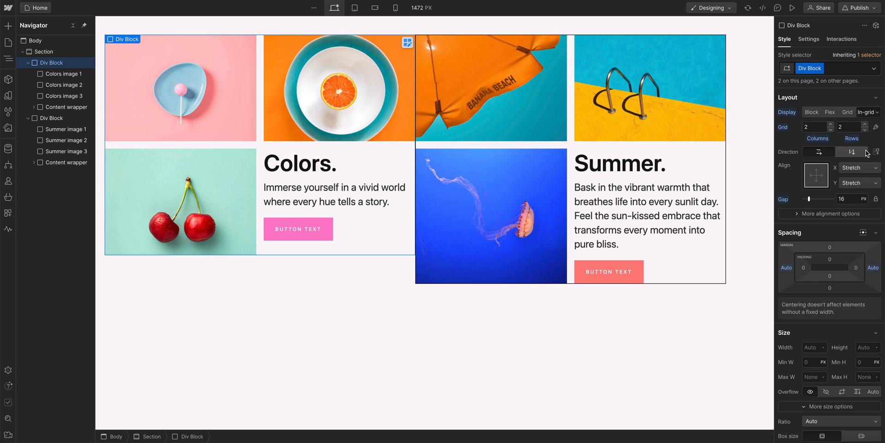
{"action": "left_click", "coordinate": [876, 151]}
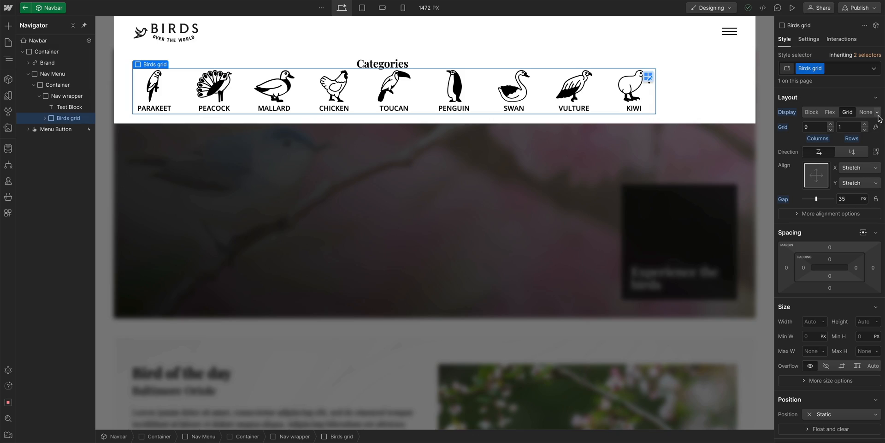
Step: Check the birds grid and person link display options; set Nav wrapper to Block, Social links wrapper to Flex
{"action": "left_click", "coordinate": [871, 112]}
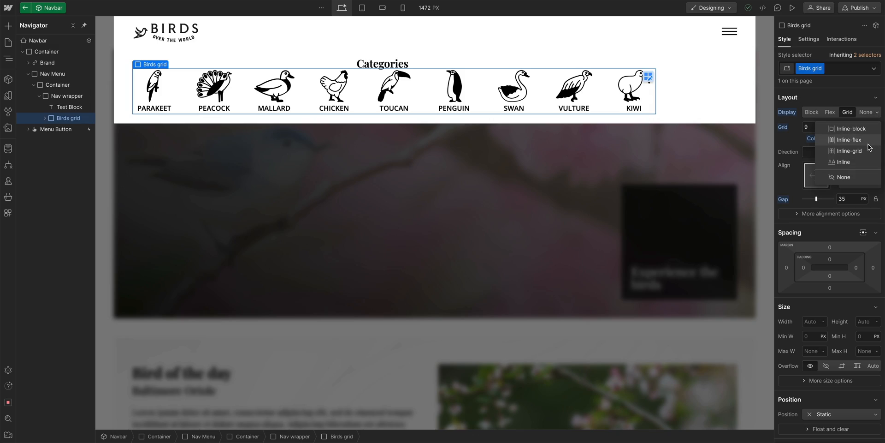
{"action": "left_click", "coordinate": [850, 151]}
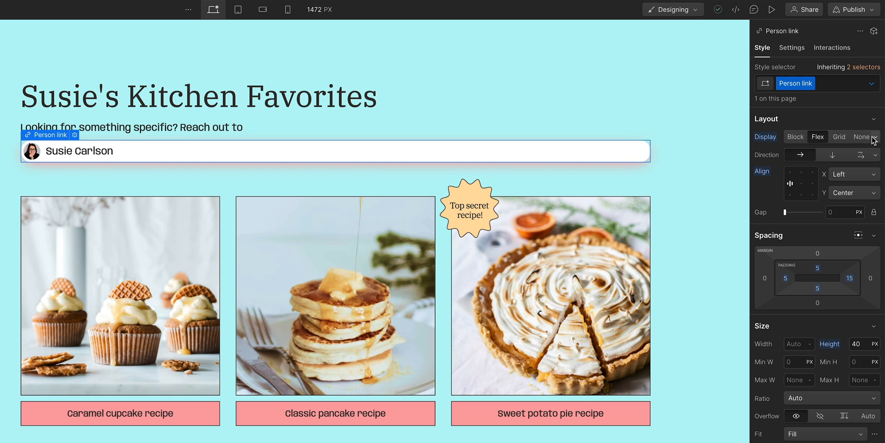
{"action": "left_click", "coordinate": [873, 137]}
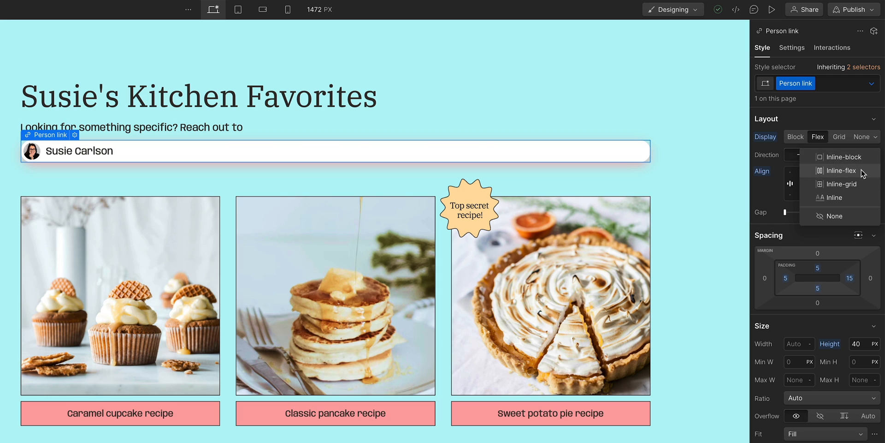
{"action": "left_click", "coordinate": [843, 171]}
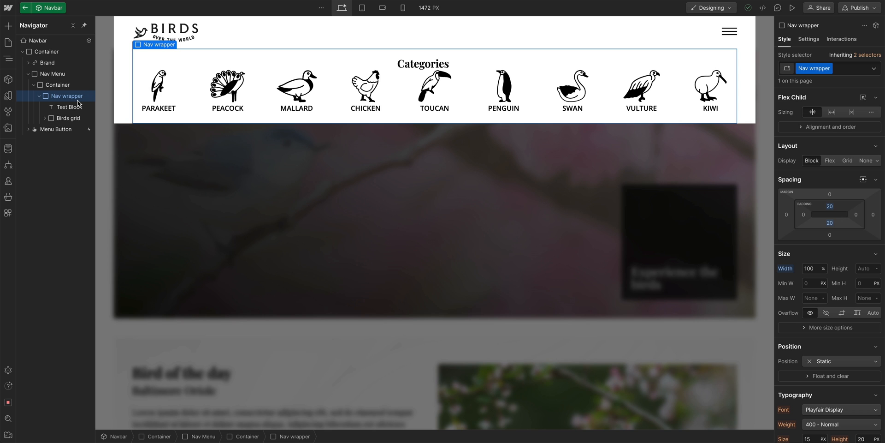
{"action": "mouse_move", "coordinate": [802, 161]}
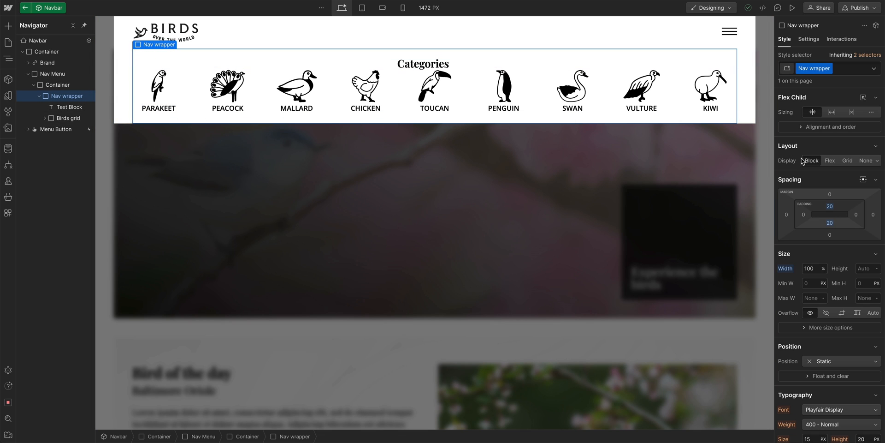
{"action": "left_click", "coordinate": [830, 160]}
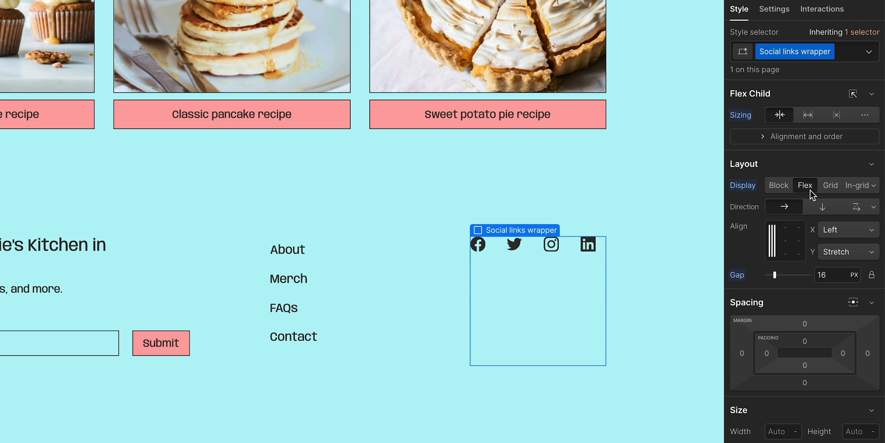
{"action": "left_click", "coordinate": [822, 206]}
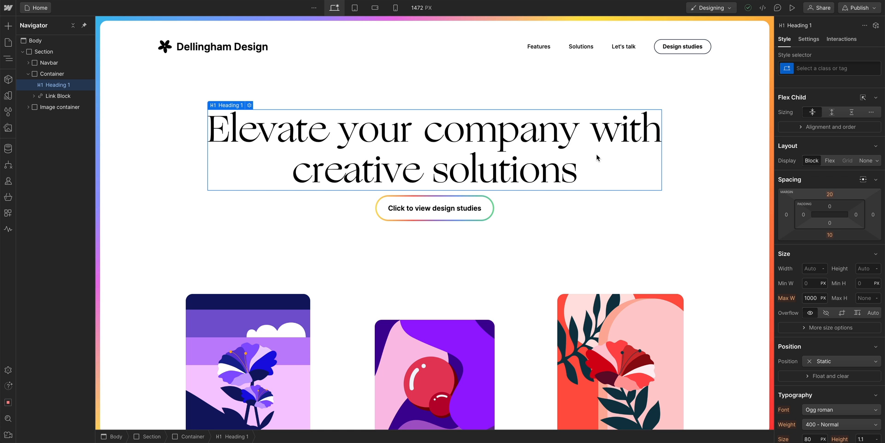
Step: Select the 'company' text span in the hero heading and retype it as 'brand'
{"action": "double_click", "coordinate": [553, 130]}
{"action": "type", "text": "493"}
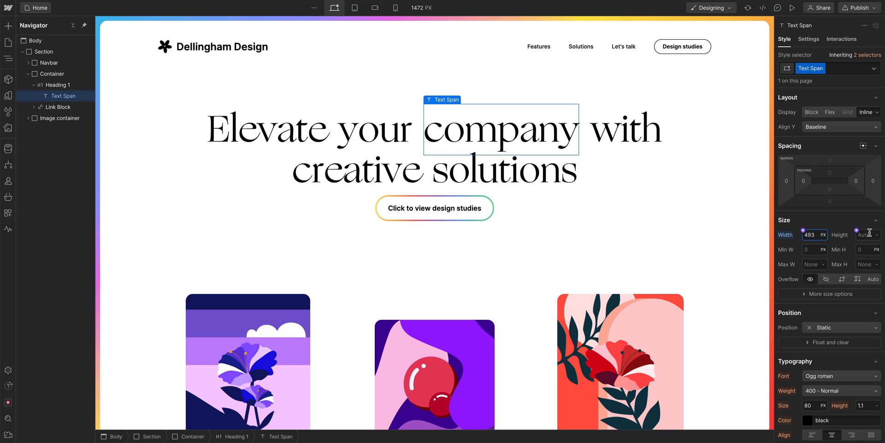
{"action": "mouse_move", "coordinate": [825, 165]}
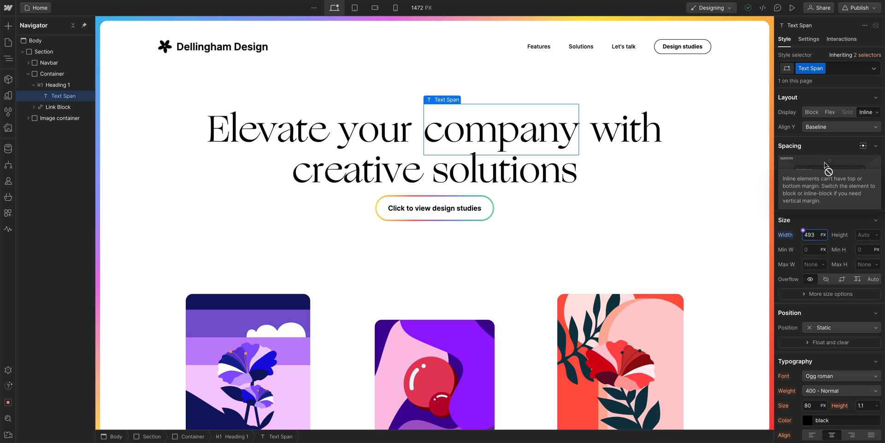
{"action": "left_click", "coordinate": [53, 84]}
{"action": "type", "text": "b"}
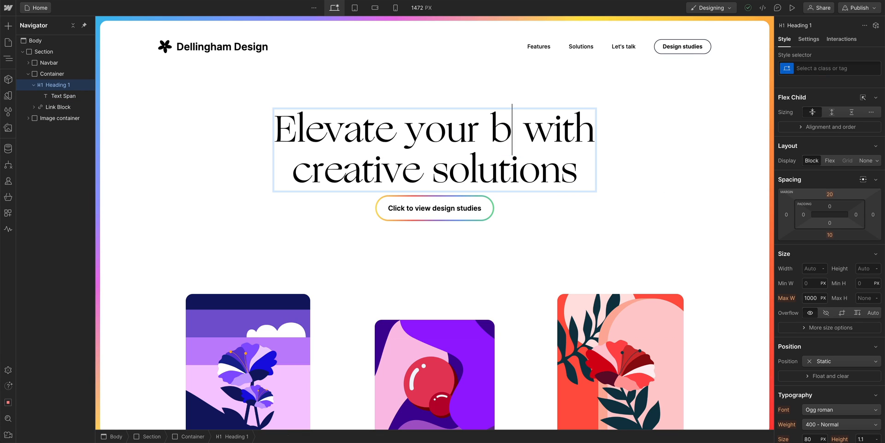
{"action": "type", "text": "rand"}
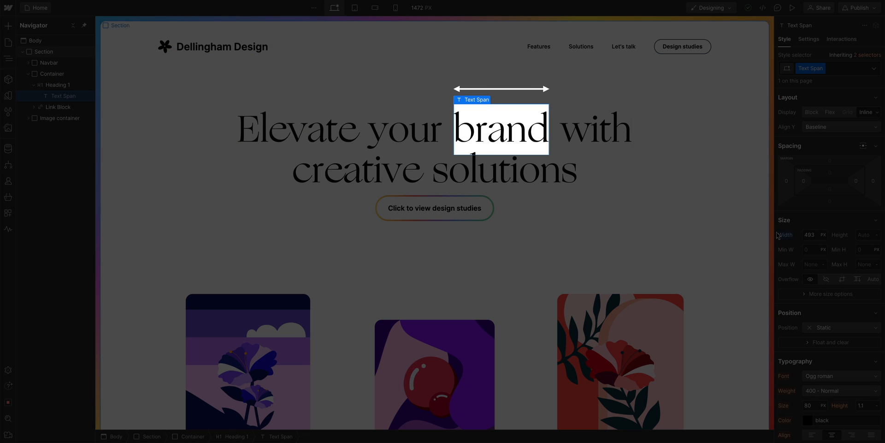
Step: Give the 'brand' span a 100 px font size, inline display and middle vertical alignment
{"action": "scroll", "scroll_direction": "down", "scroll_amount": 3}
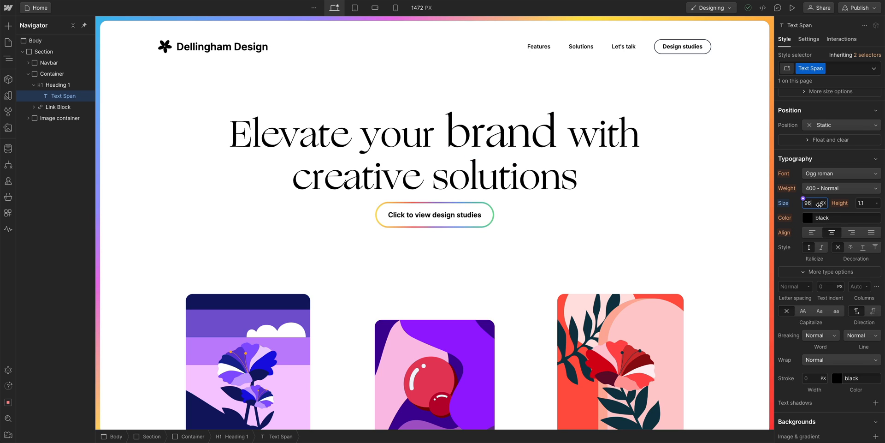
{"action": "type", "text": "100"}
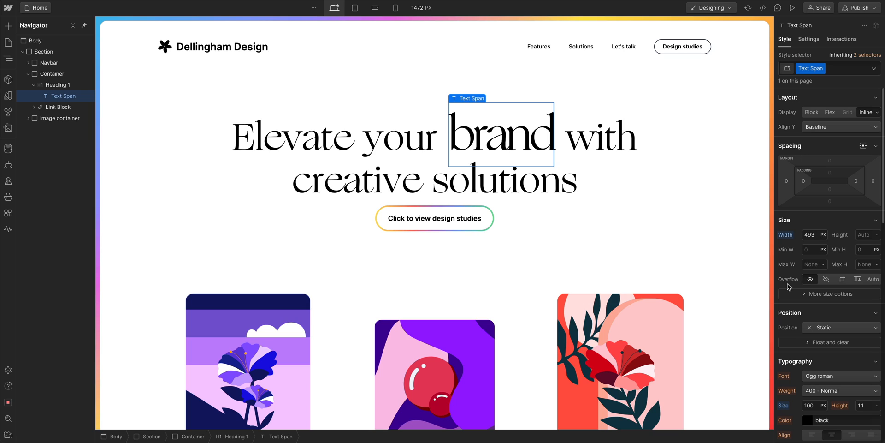
{"action": "left_click", "coordinate": [868, 111]}
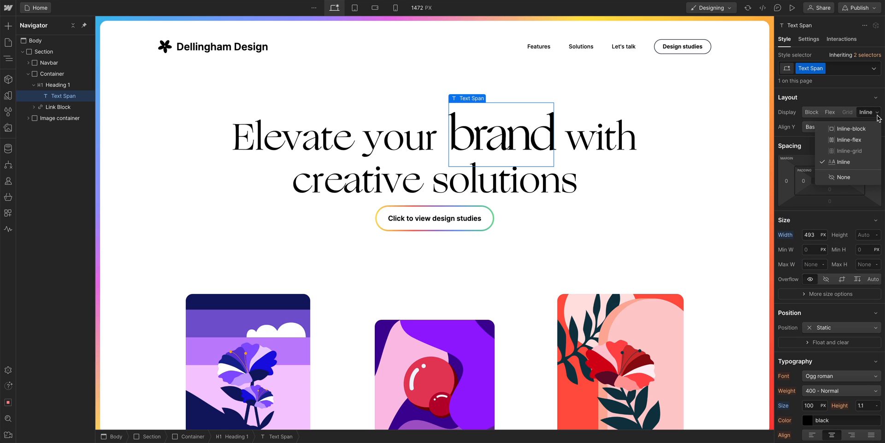
{"action": "mouse_move", "coordinate": [850, 128]}
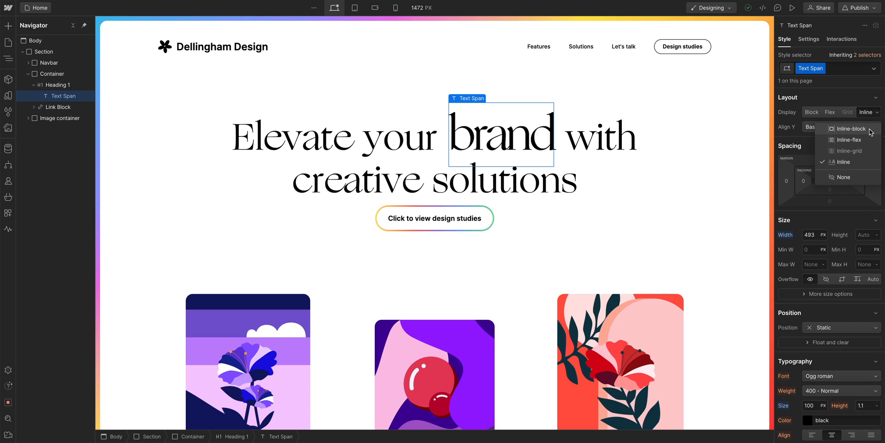
{"action": "left_click", "coordinate": [842, 162]}
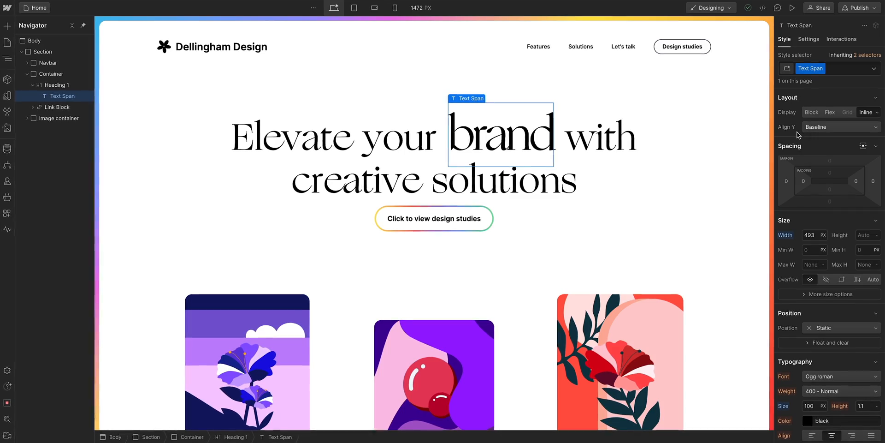
{"action": "left_click", "coordinate": [841, 126]}
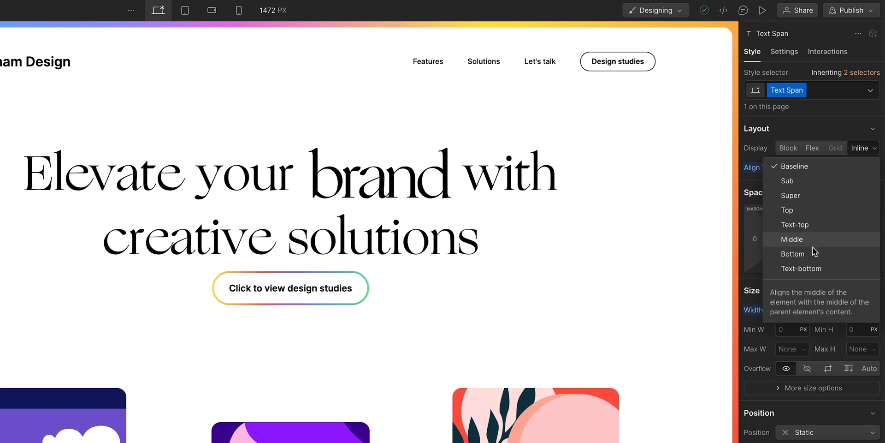
{"action": "left_click", "coordinate": [801, 269]}
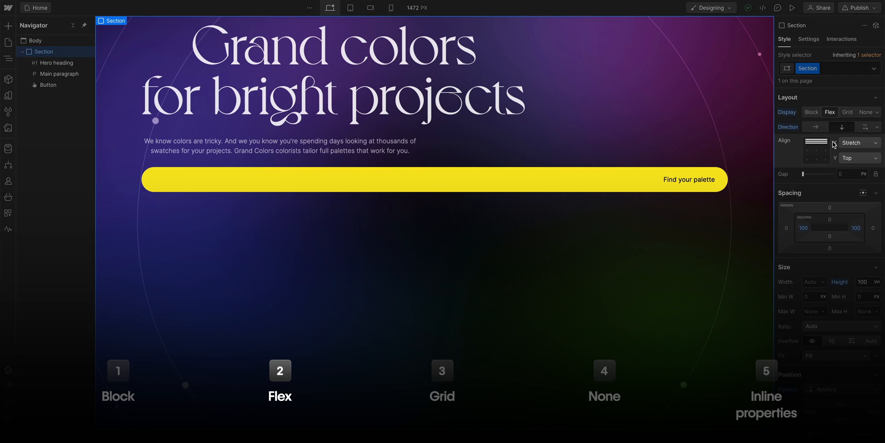
Step: Center the Grand colors hero content in its section, then switch to the Pastels grid page
{"action": "left_click", "coordinate": [816, 145]}
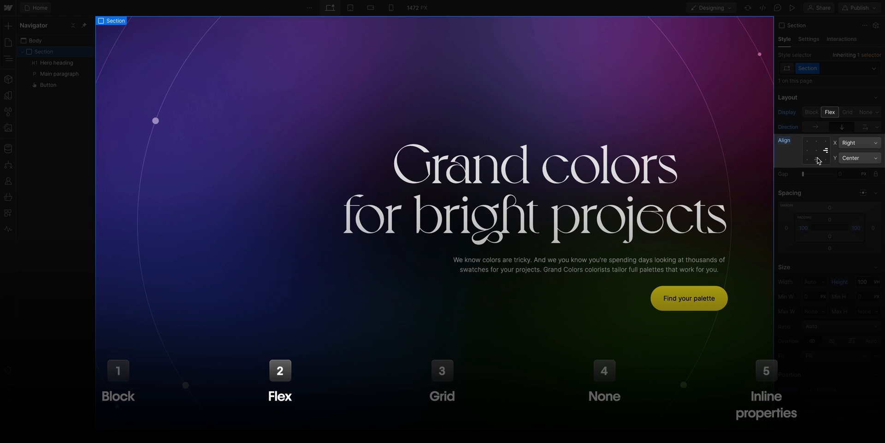
{"action": "left_click", "coordinate": [810, 142]}
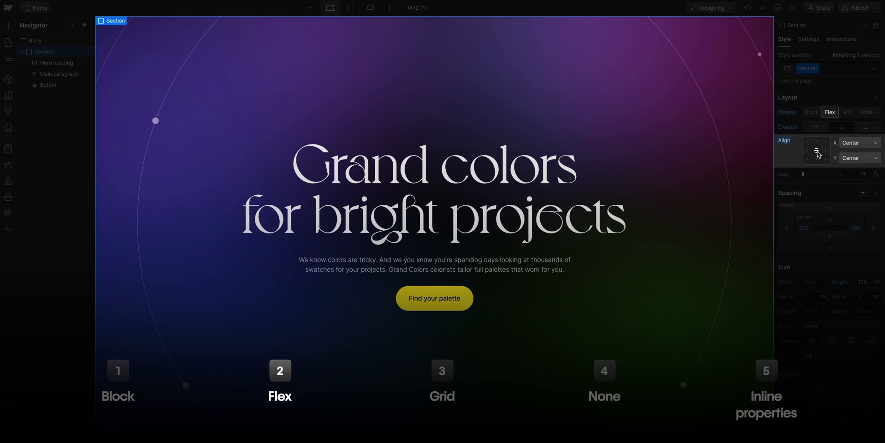
{"action": "left_click", "coordinate": [847, 111]}
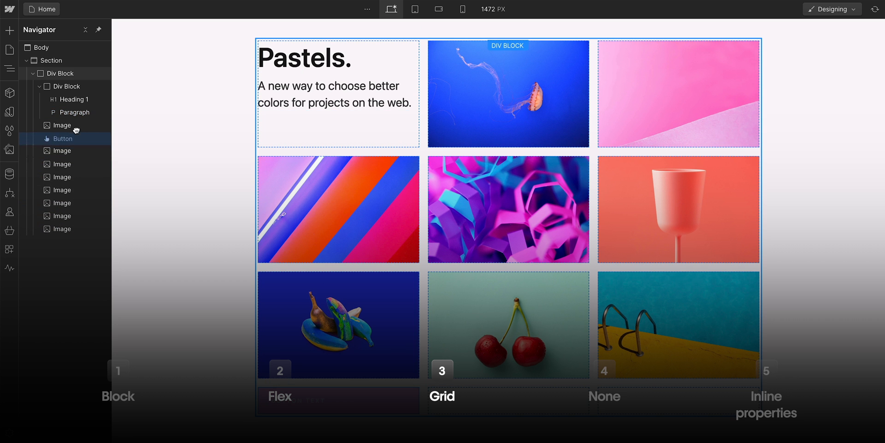
{"action": "left_click", "coordinate": [62, 125]}
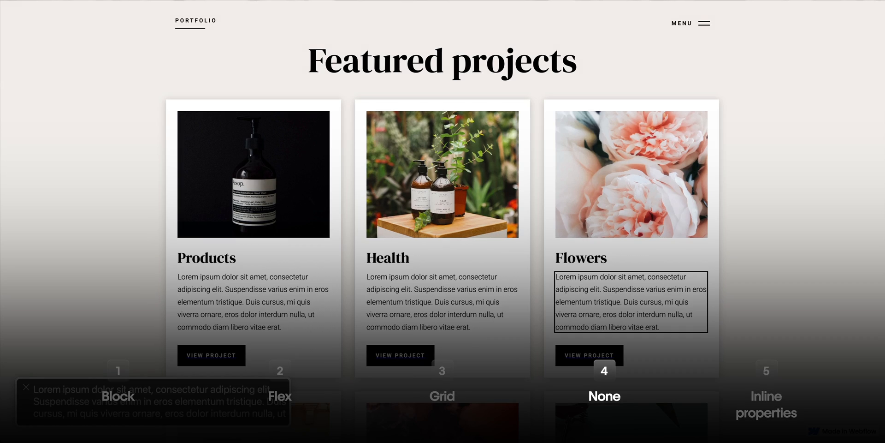
Step: Step through the recap examples' Display dropdowns, then retype the text span as 'brand'
{"action": "left_click", "coordinate": [581, 257]}
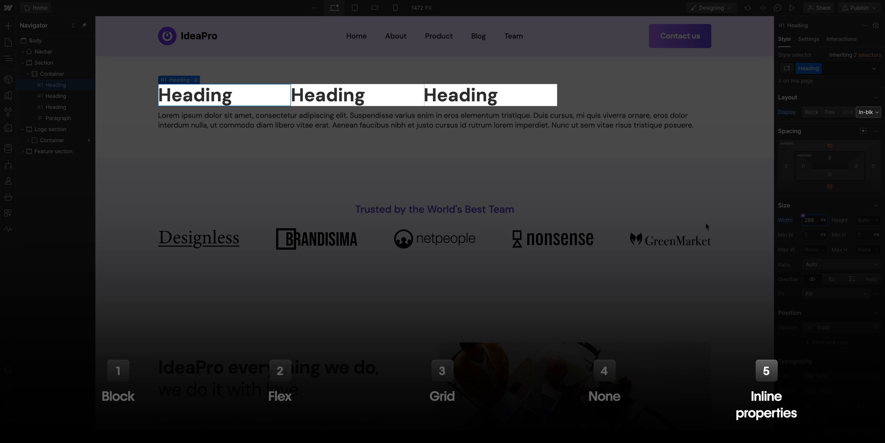
{"action": "left_click", "coordinate": [874, 111]}
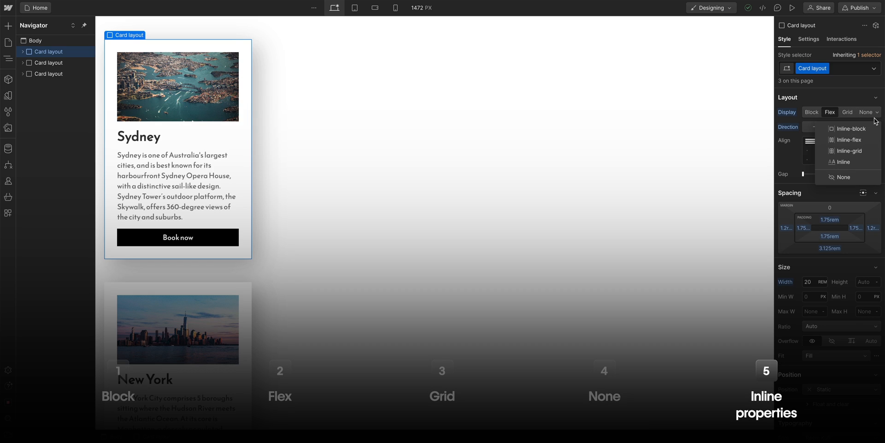
{"action": "left_click", "coordinate": [849, 140]}
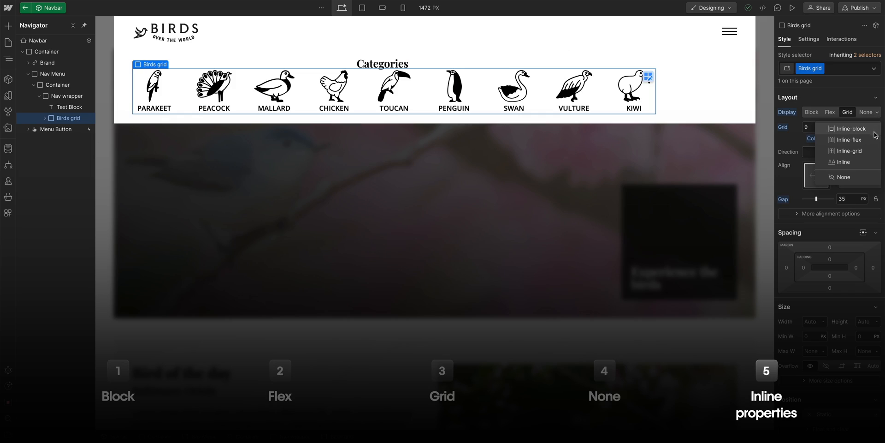
{"action": "left_click", "coordinate": [850, 150]}
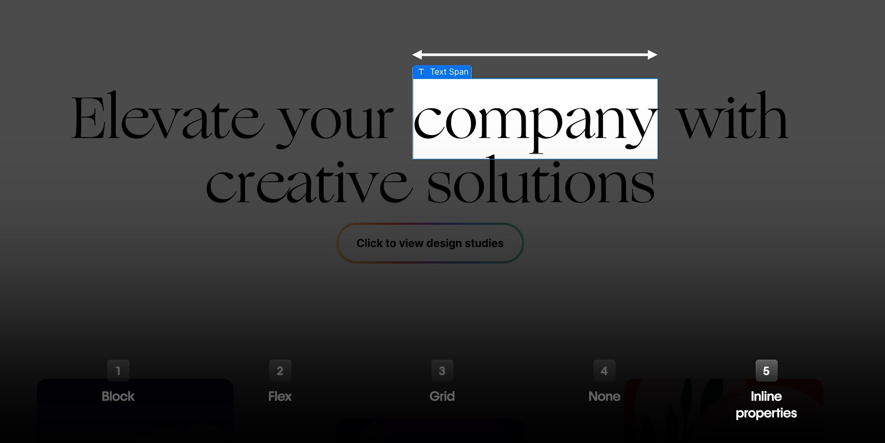
{"action": "type", "text": "brand"}
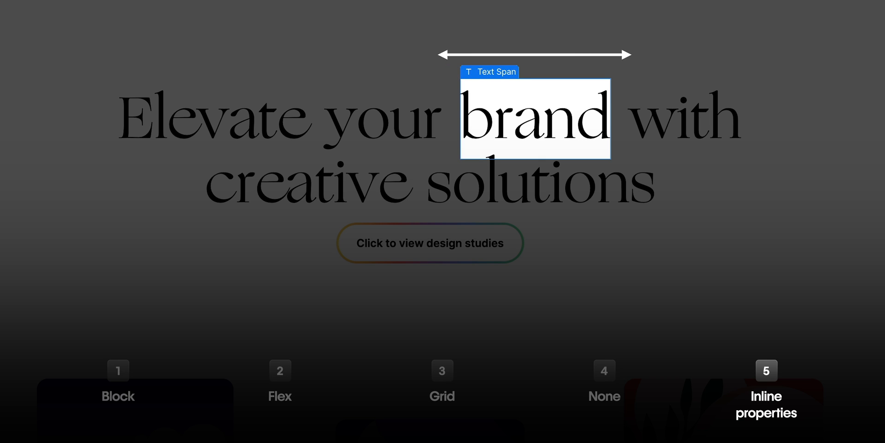